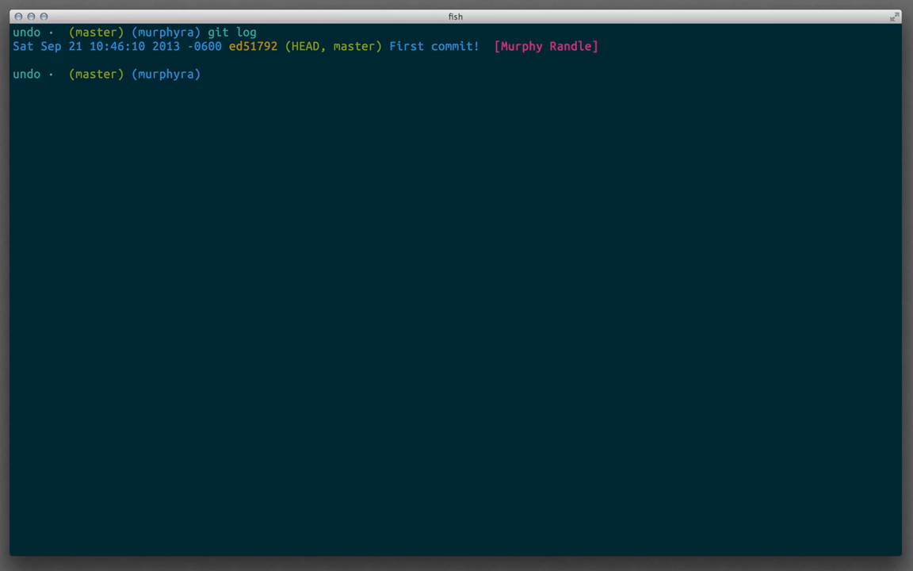
Add the line 'New line!' to first.md in vim and save it
type("vim first.md")
type("First line!")
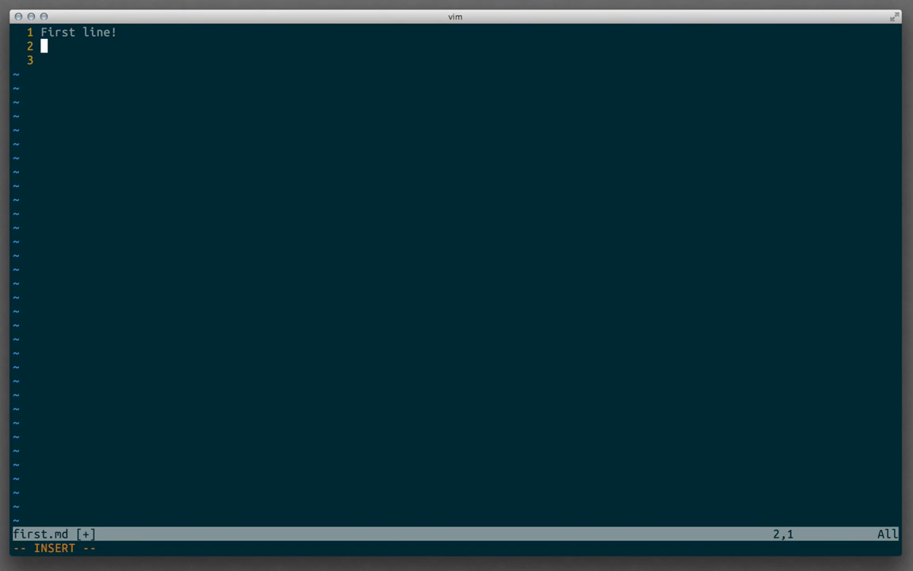
type("New line!")
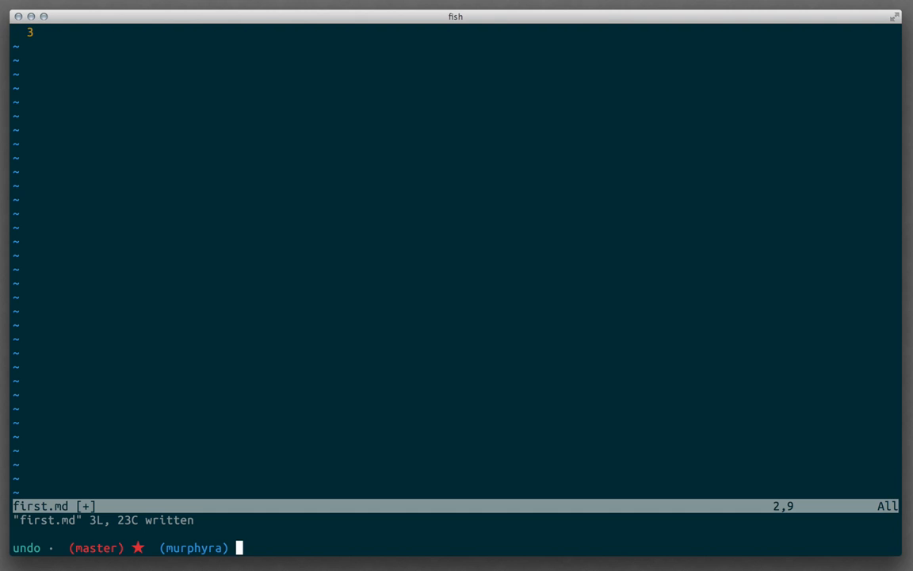
Stage first.md with git add -A and amend it into 'First commit!' keeping the message
type("gs")
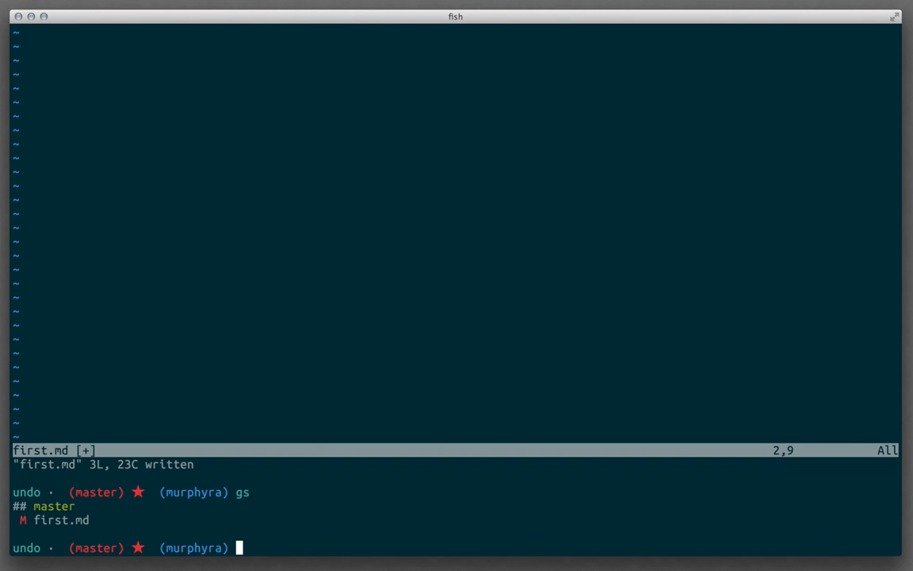
type("git add -A")
type("git commit")
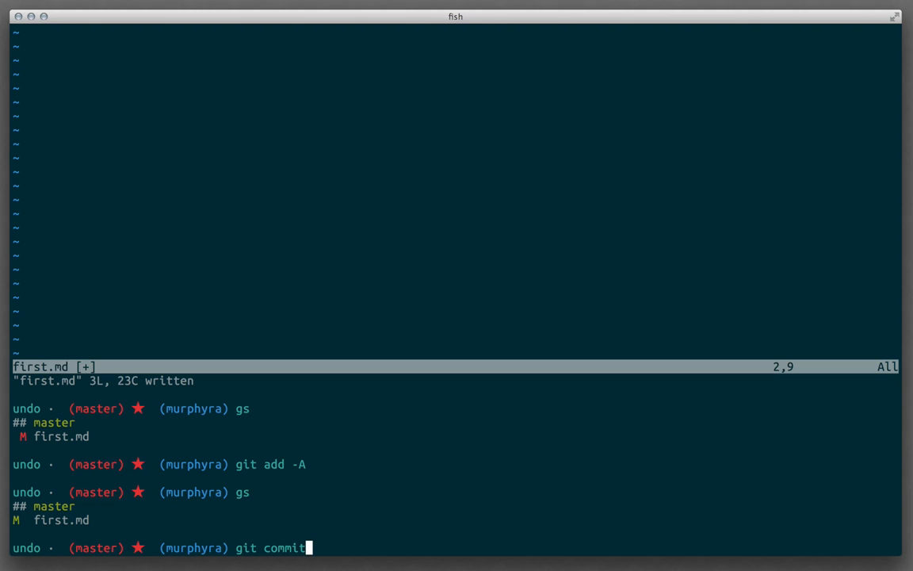
type("--amend")
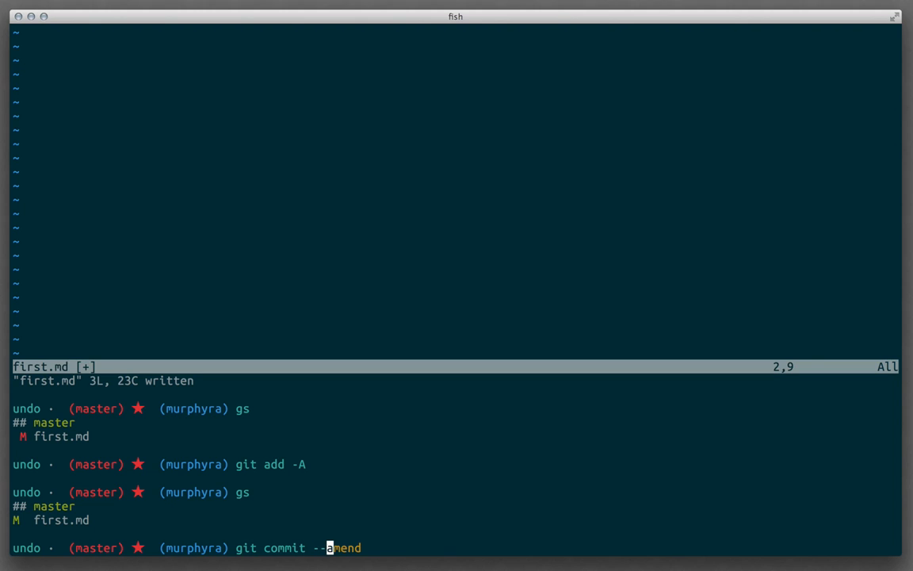
key("enter")
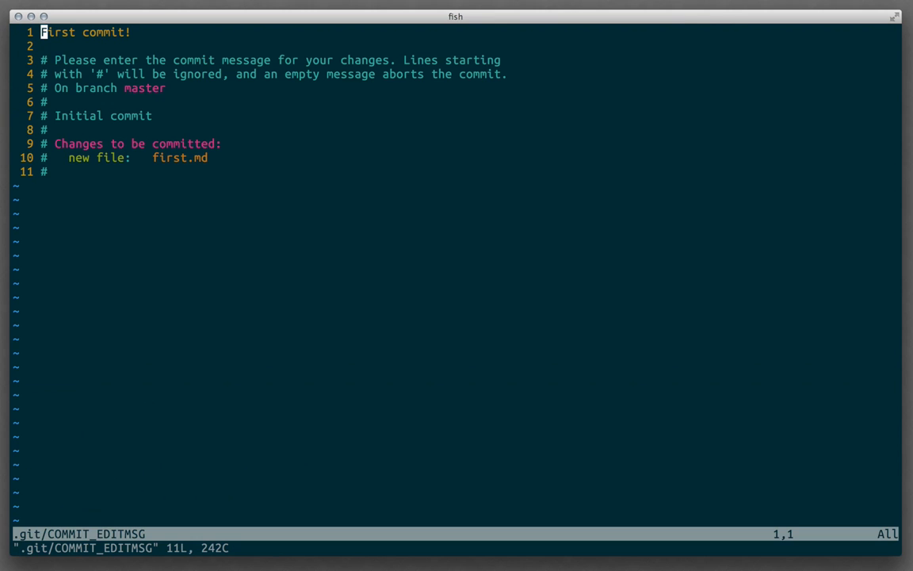
type(":w")
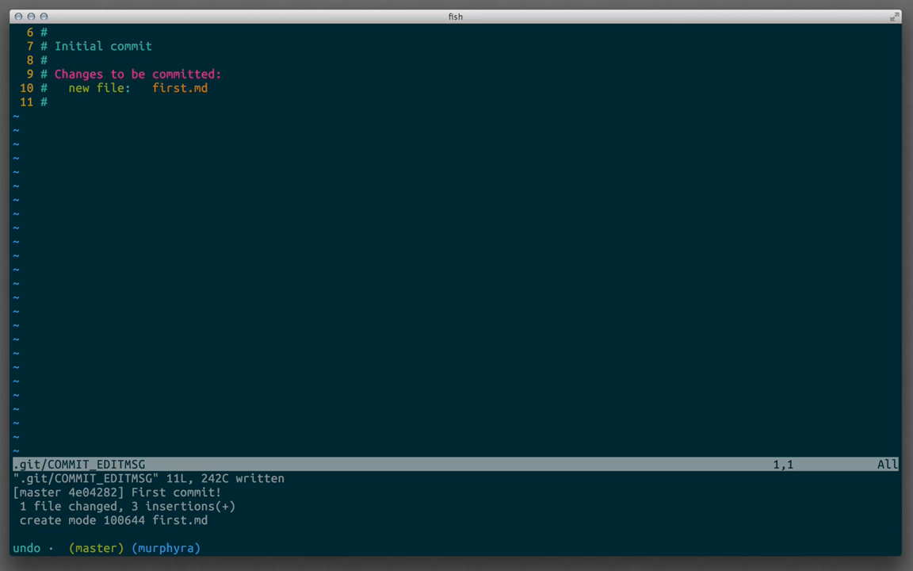
List the reflog showing amended 4e04282 above original ed51792
type("git reflog")
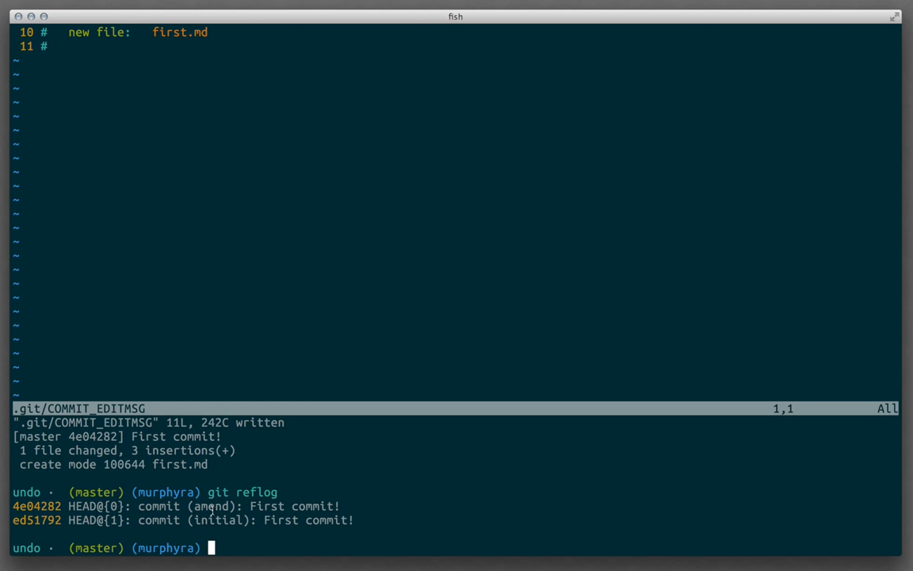
Soft-reset master to the original commit ed51792, correcting the mistyped hash, keeping first.md staged
type("git reflog")
type("git reset ")
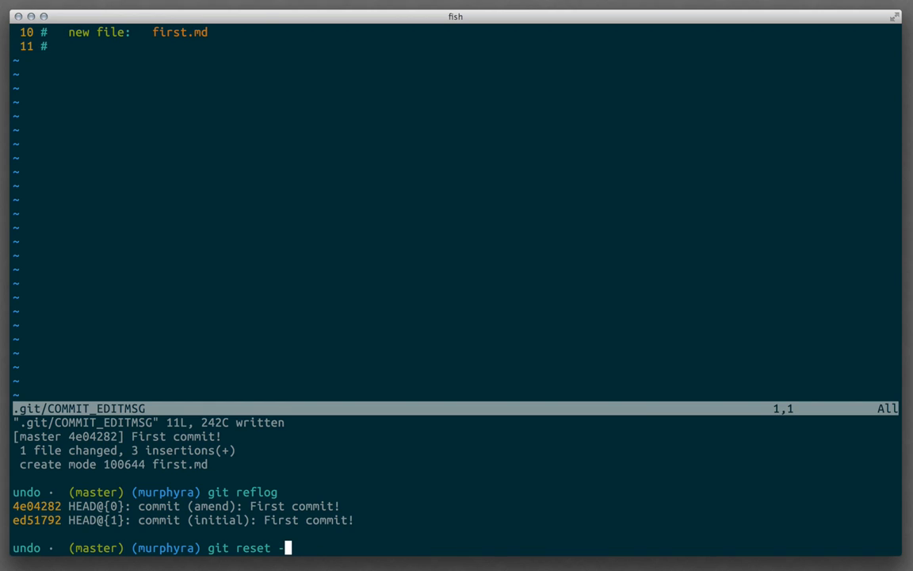
type("-soft 8ebcdaa")
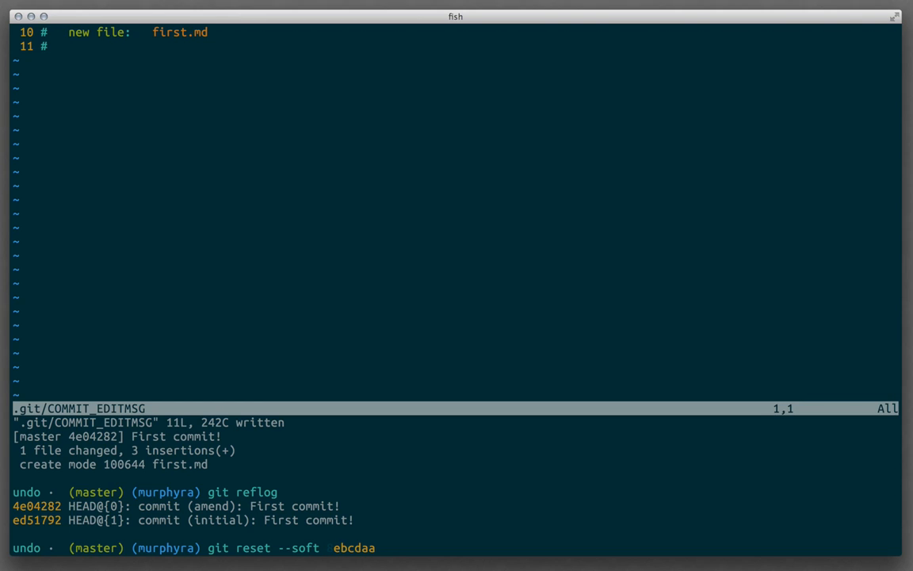
mouse_move(6, 532)
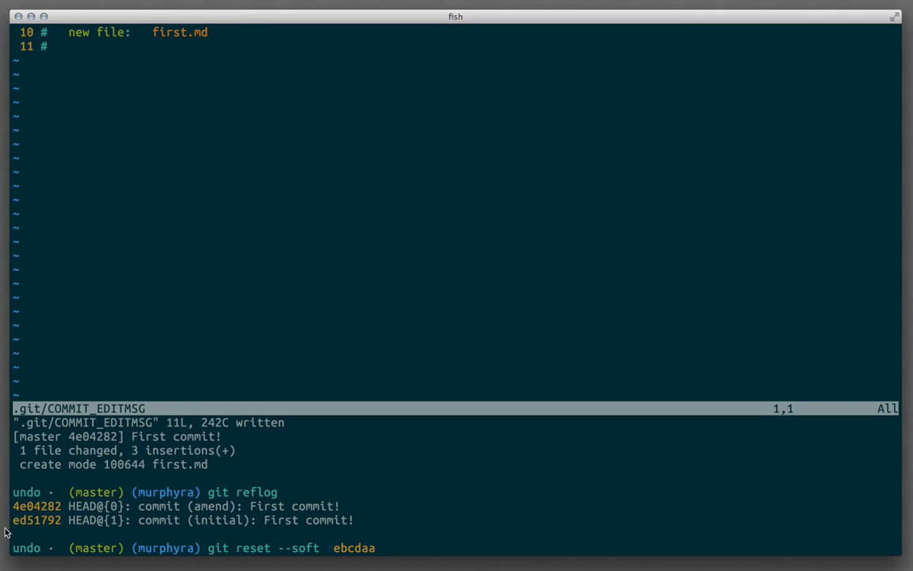
type("8")
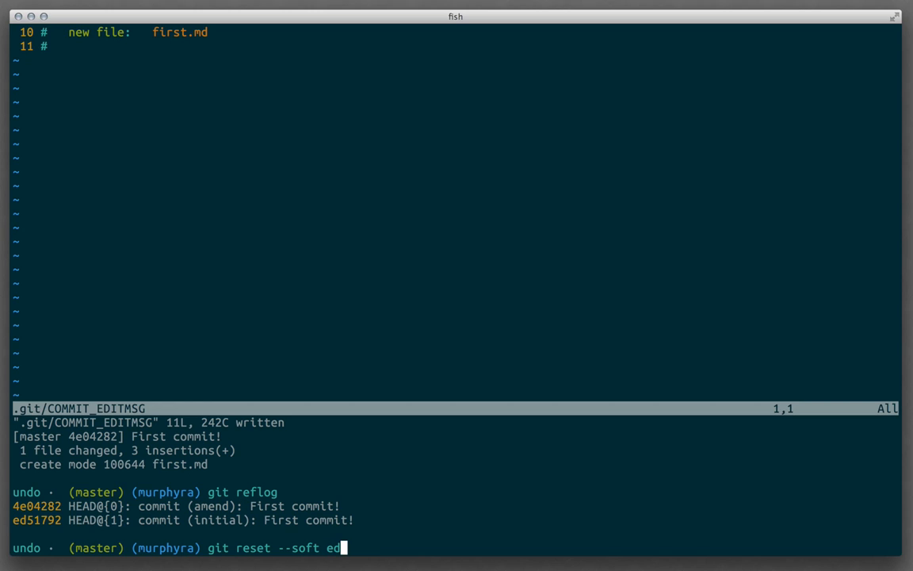
key("BackSpace")
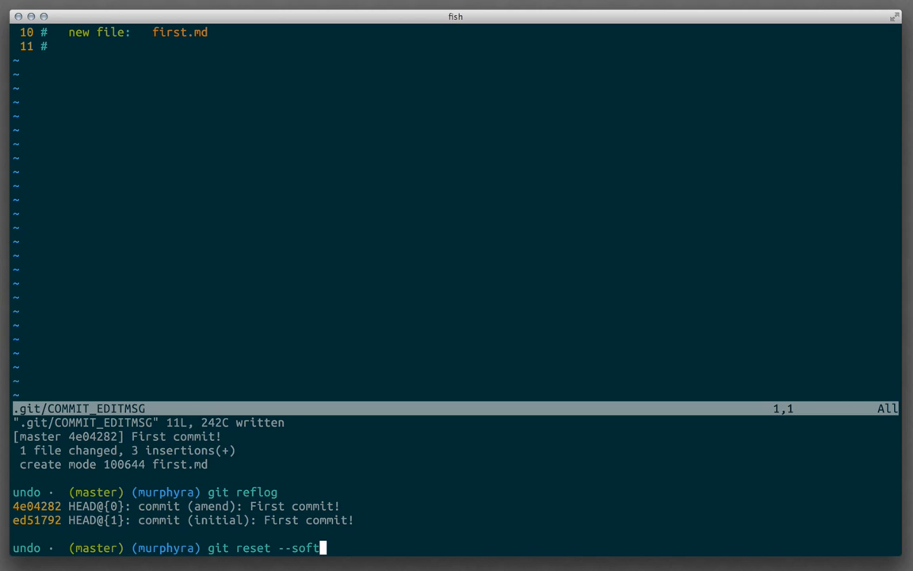
type("8ebcdaa")
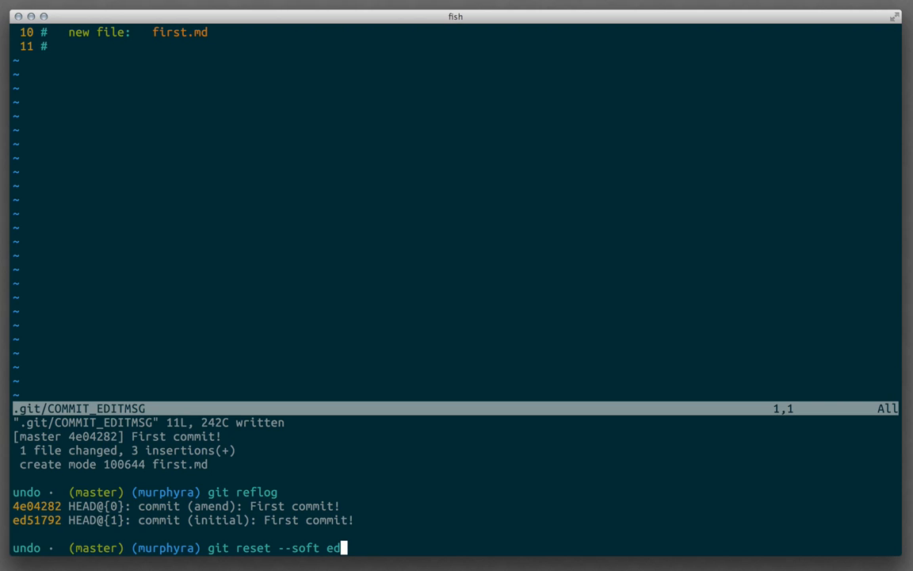
type("51792")
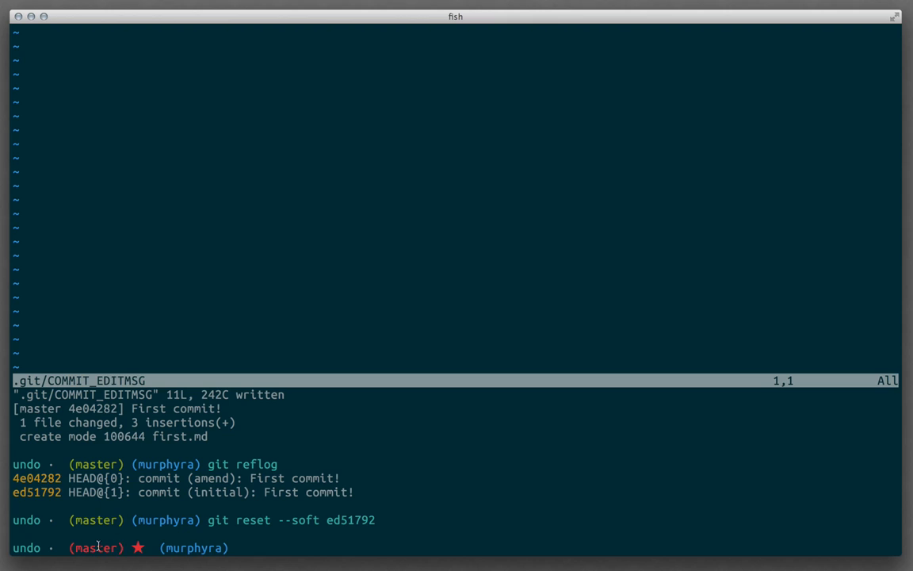
mouse_move(257, 442)
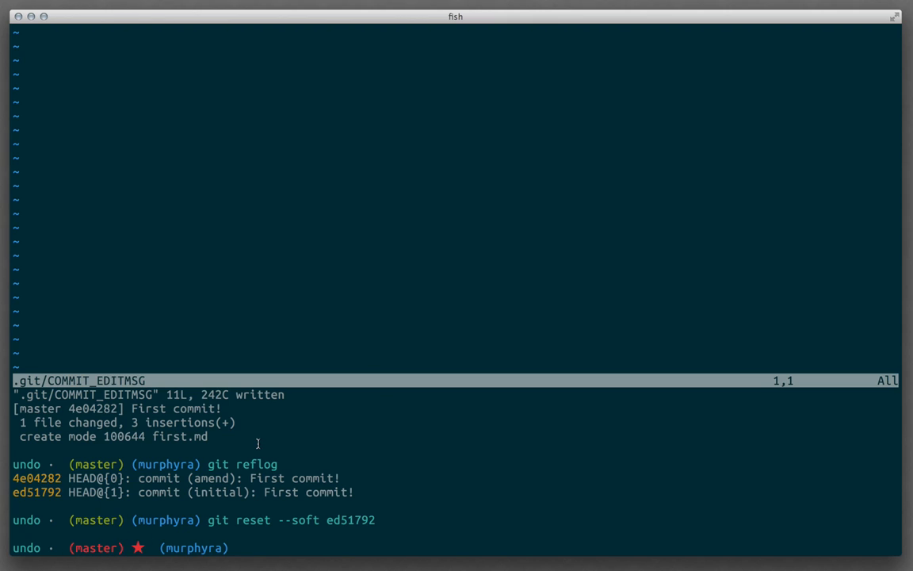
Check status shows first.md staged on ed51792, then launch the tig history browser
type("gs")
type("git show HEAD")
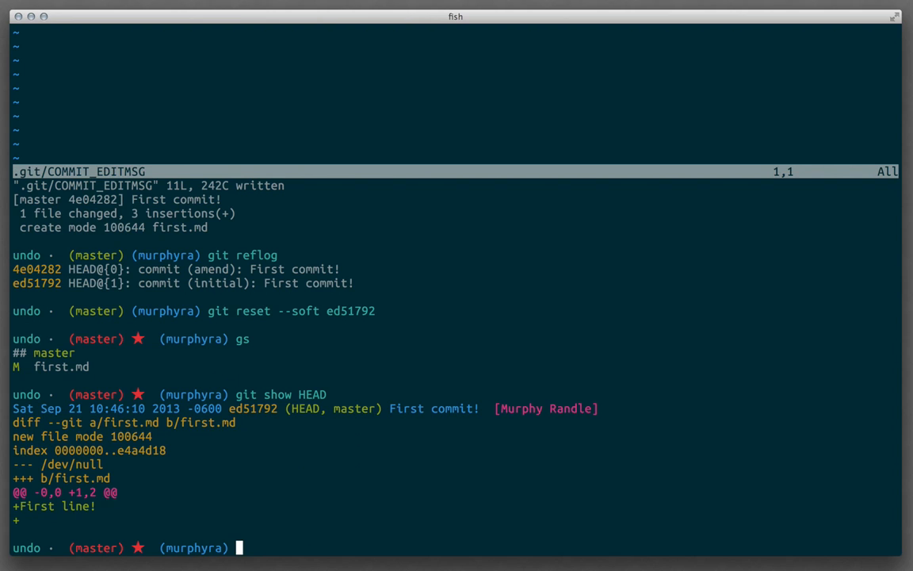
type("qcollectiongenerator")
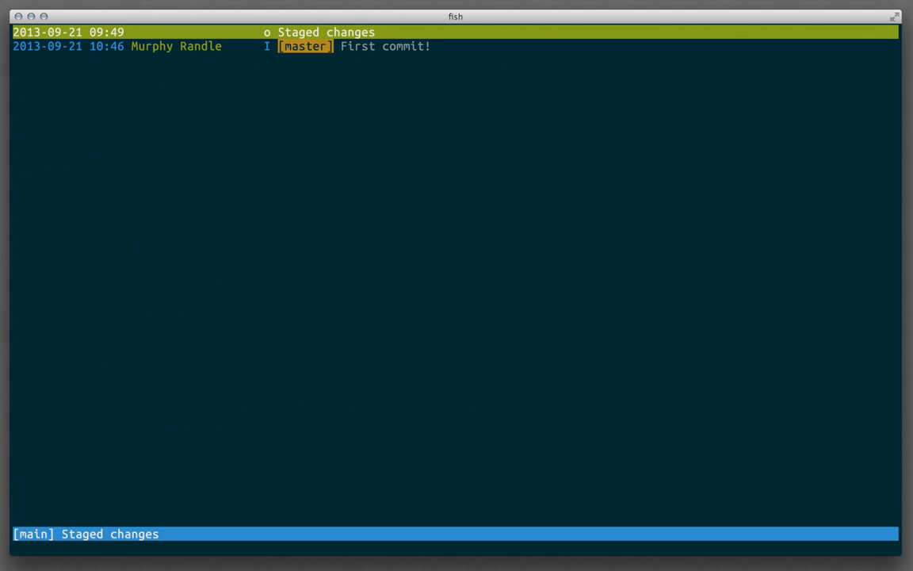
Move to the 'First commit!' entry in tig and quit back to the shell
key("Down")
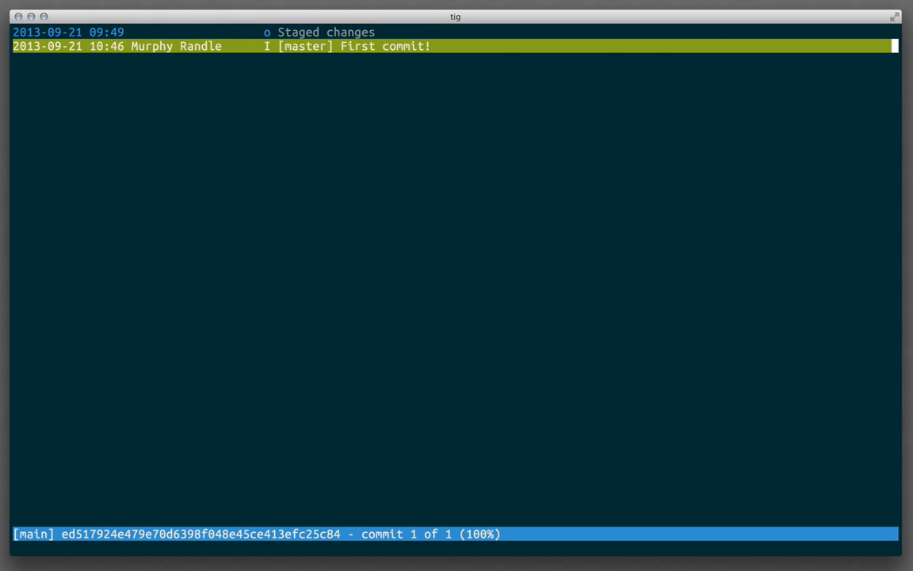
key("Up")
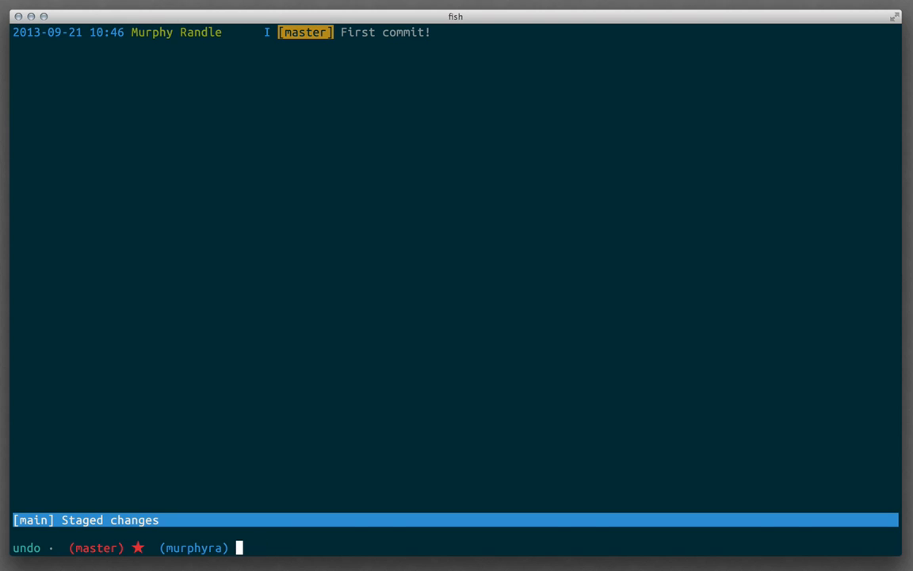
Start a new commit and type the message beginning 'Second commit, fi' in vim
type("git commit --amend")
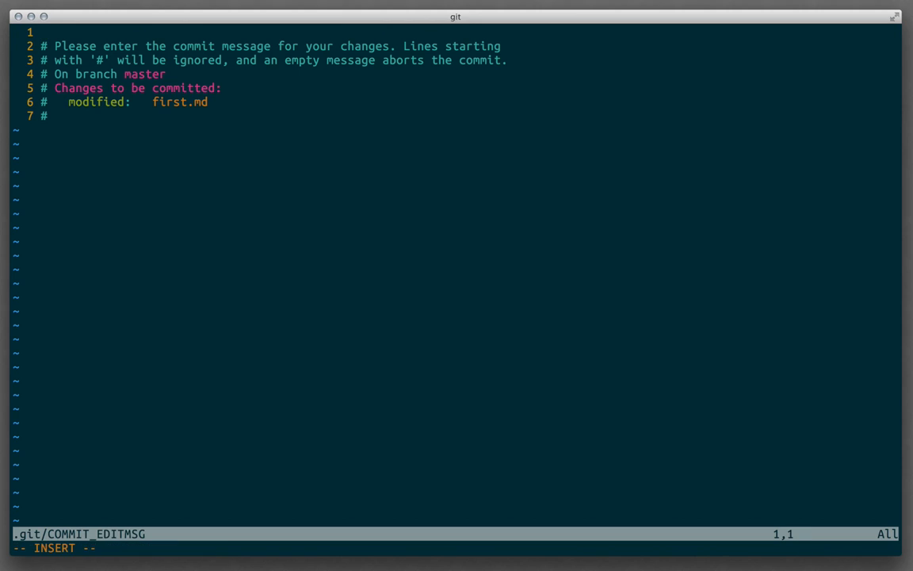
type("Second")
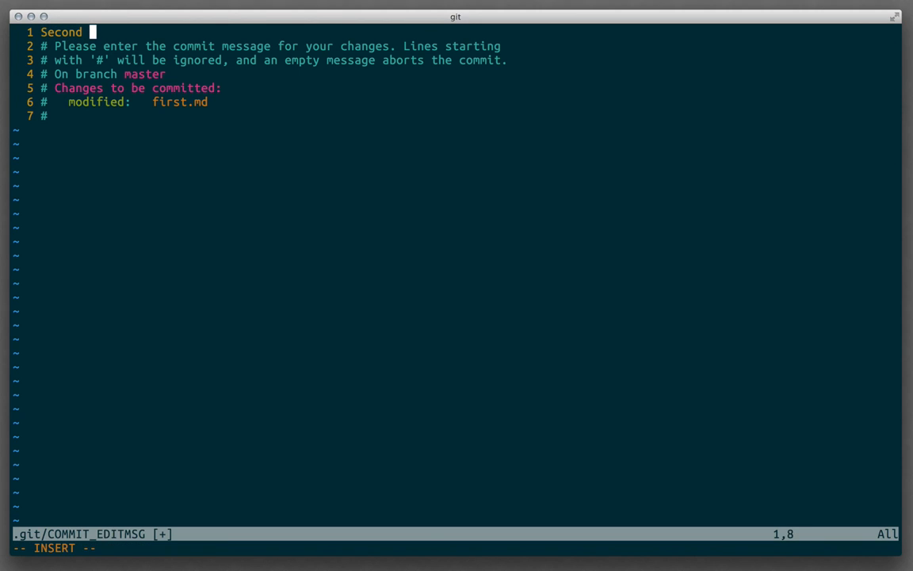
type("commit, fi")
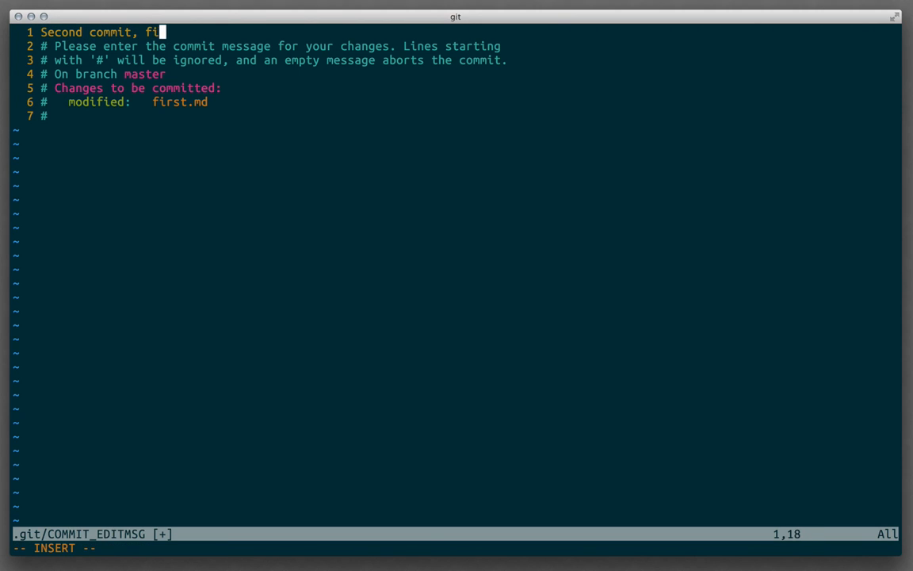